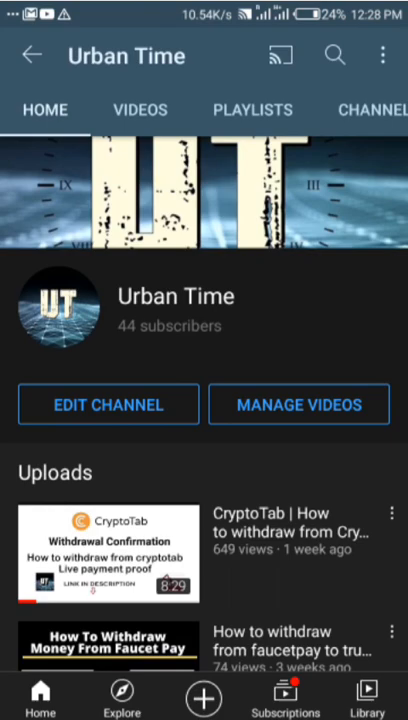
Scroll the Urban Time YouTube channel page down and back up.
scroll(down, 3)
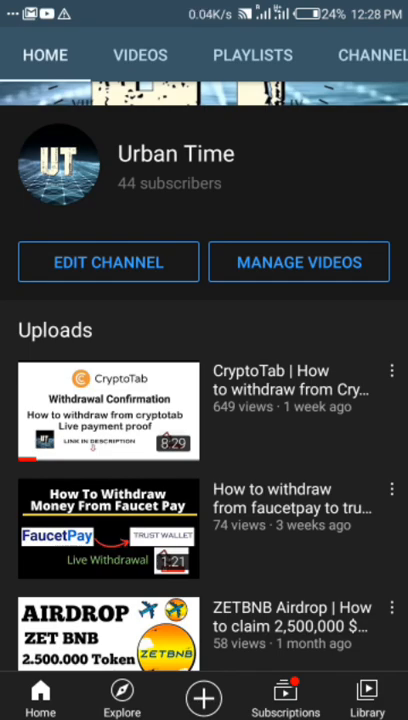
scroll(up, 3)
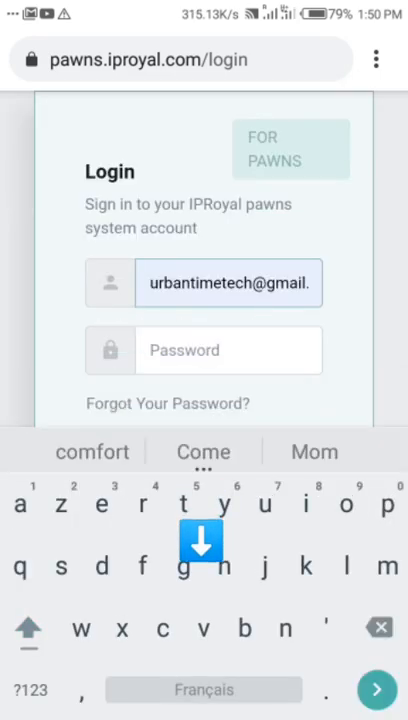
Enter the account password on the Pawns login form and log in.
click(228, 350)
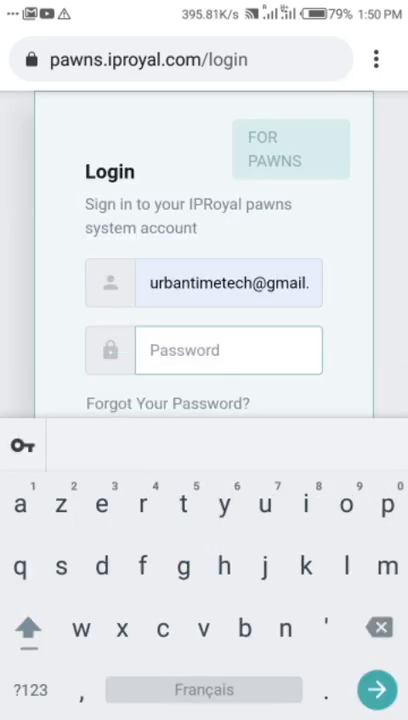
click(228, 350)
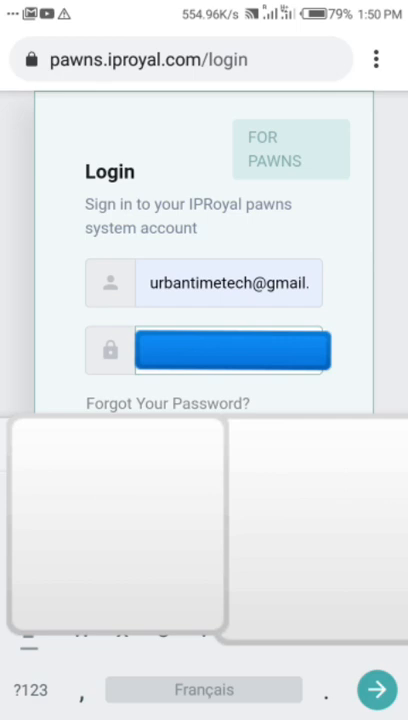
text(password)
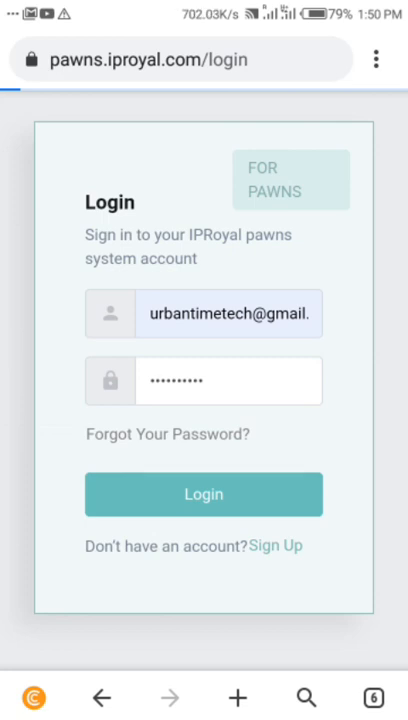
click(203, 494)
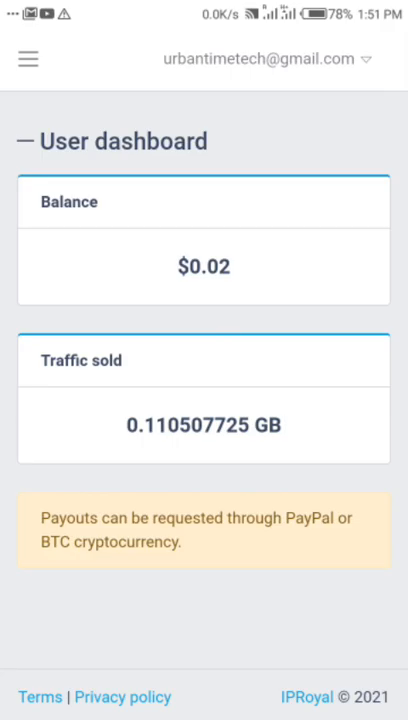
Tap the top-left corner of the Pawns dashboard showing the $0.02 balance.
click(28, 59)
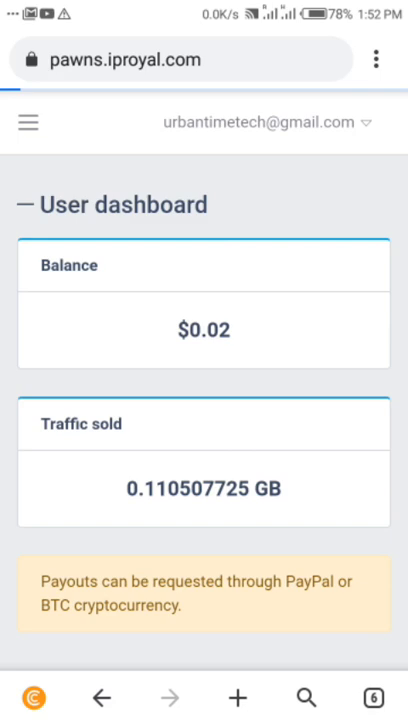
scroll(down, 3)
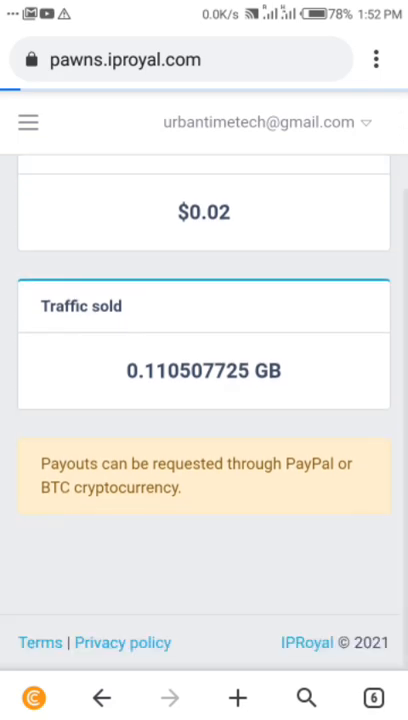
scroll(up, 3)
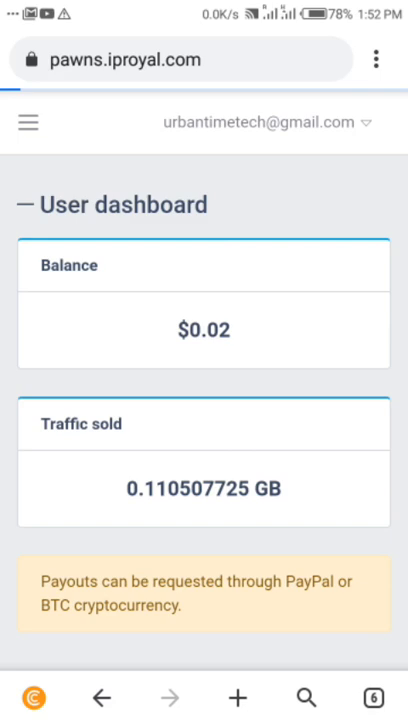
scroll(down, 3)
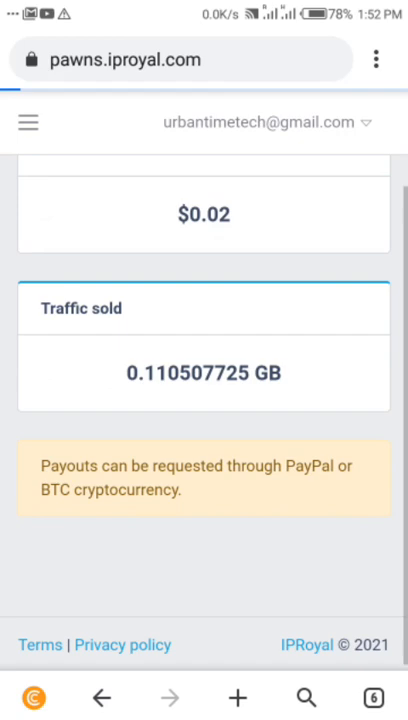
scroll(up, 3)
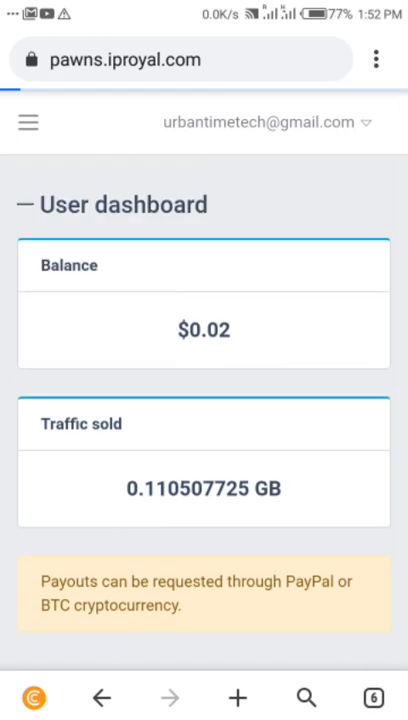
scroll(down, 3)
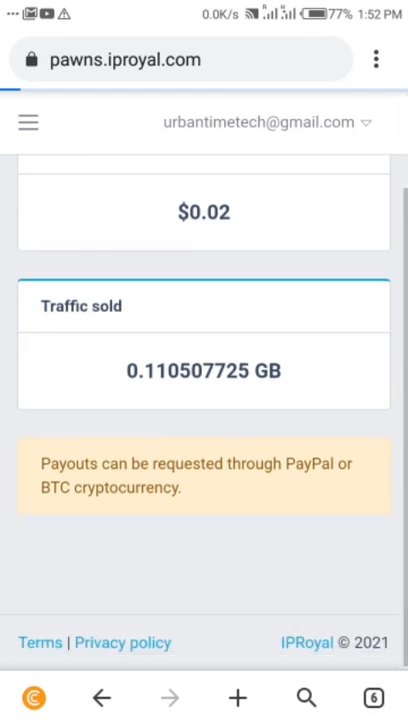
scroll(up, 3)
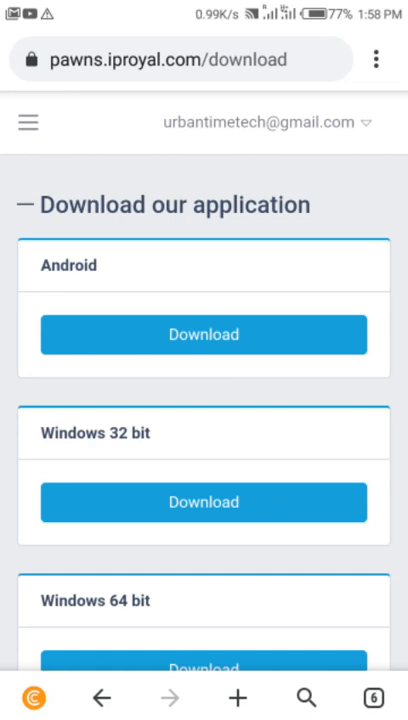
scroll(down, 3)
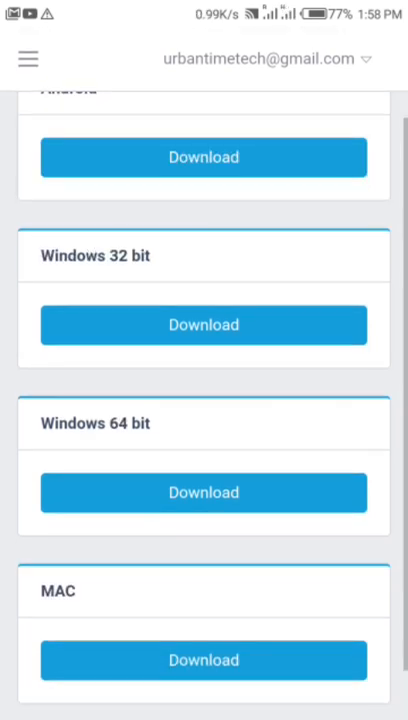
scroll(up, 3)
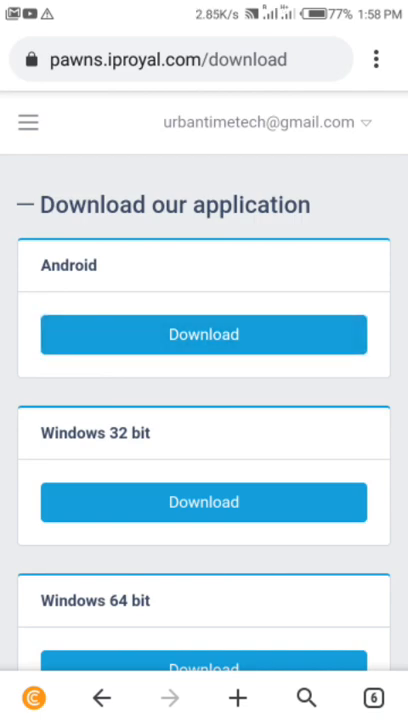
Download the Android Pawns app, granting the browser storage access.
click(203, 334)
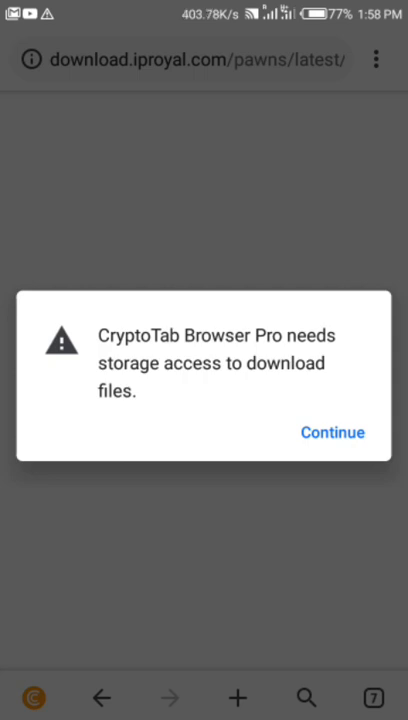
click(332, 432)
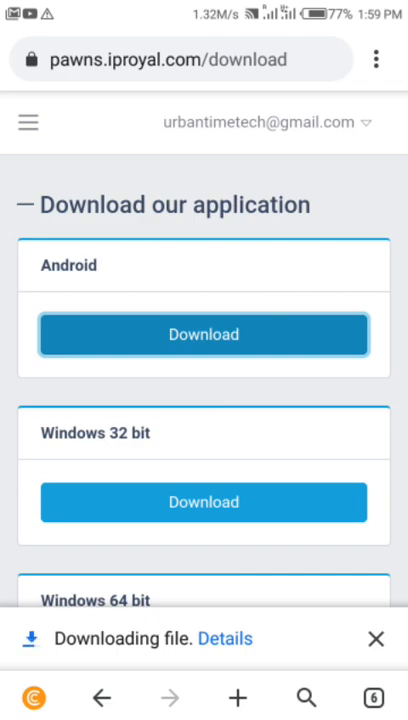
Scroll the download page, then view the ongoing Android app download's details.
scroll(down, 3)
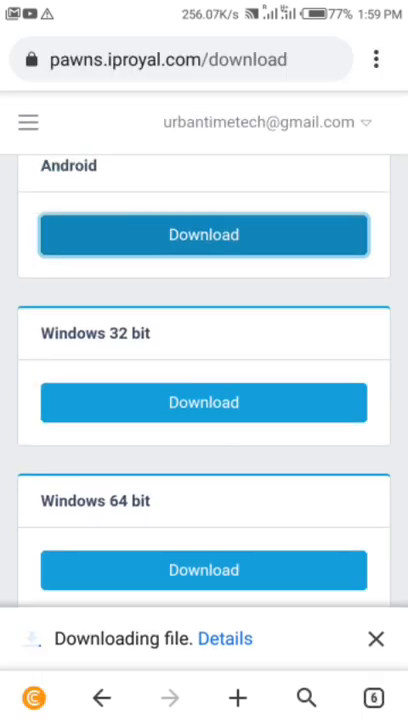
scroll(down, 3)
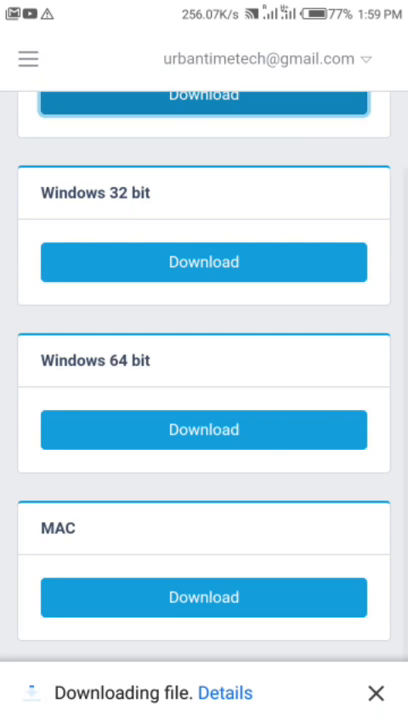
scroll(up, 3)
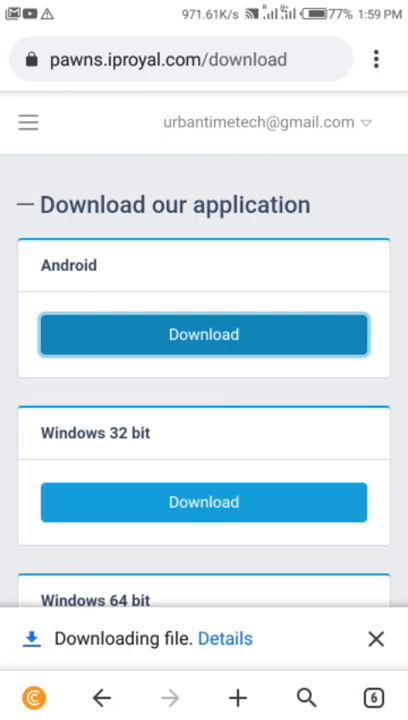
scroll(down, 3)
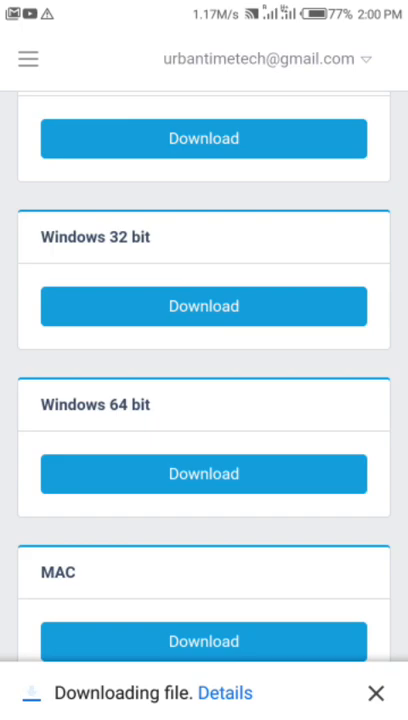
click(228, 692)
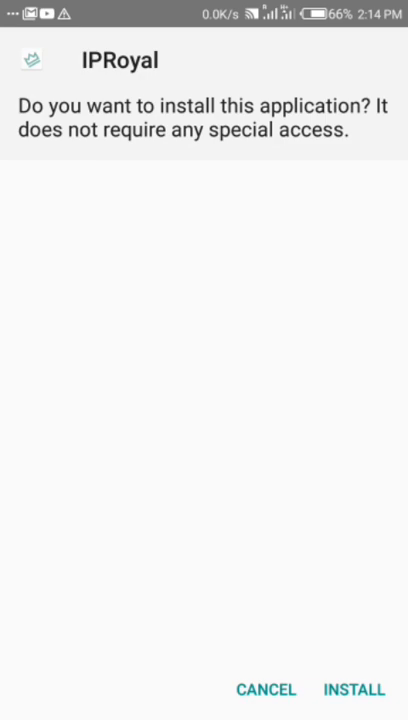
Confirm installing the IPRoyal application in the package installer.
click(352, 690)
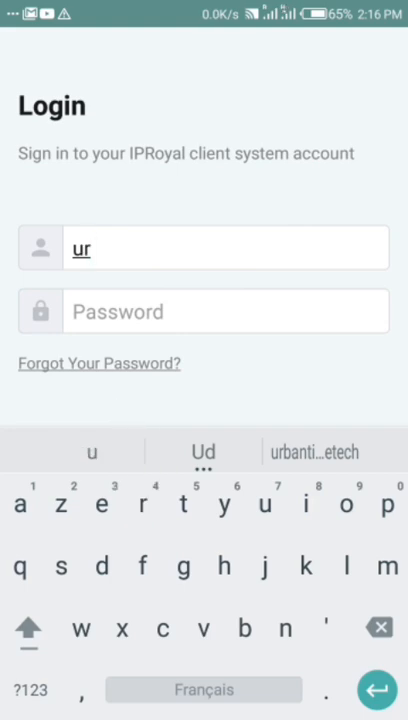
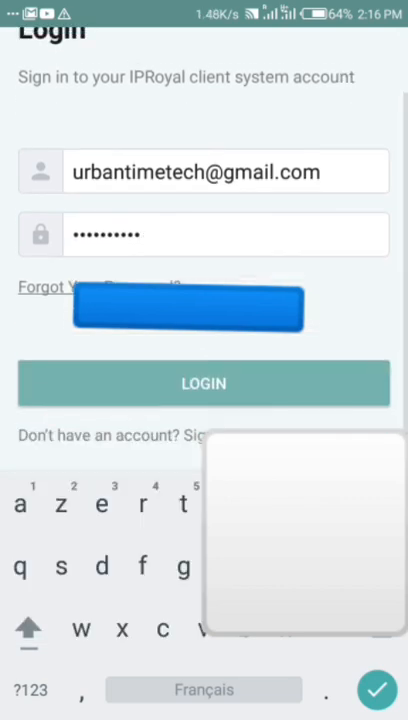
Type the username 'ban' and log in to the Pawns mobile app.
click(203, 383)
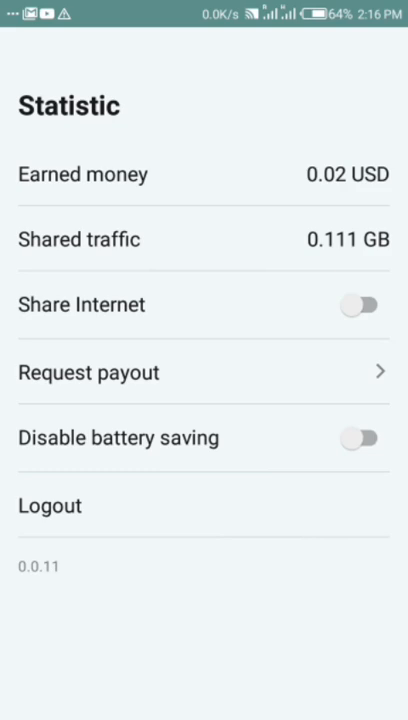
Switch on the Share Internet toggle on the Statistic screen.
click(363, 305)
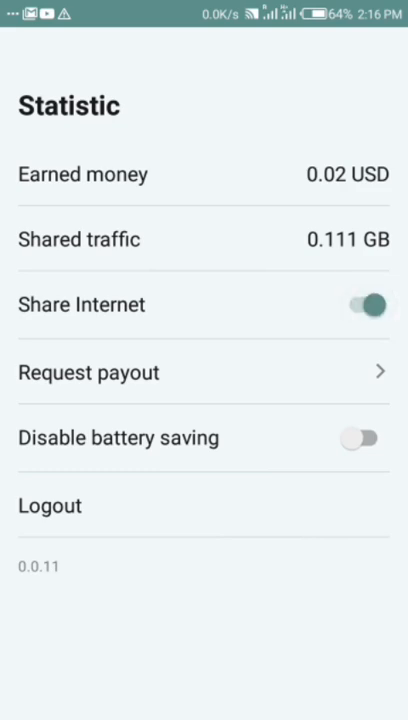